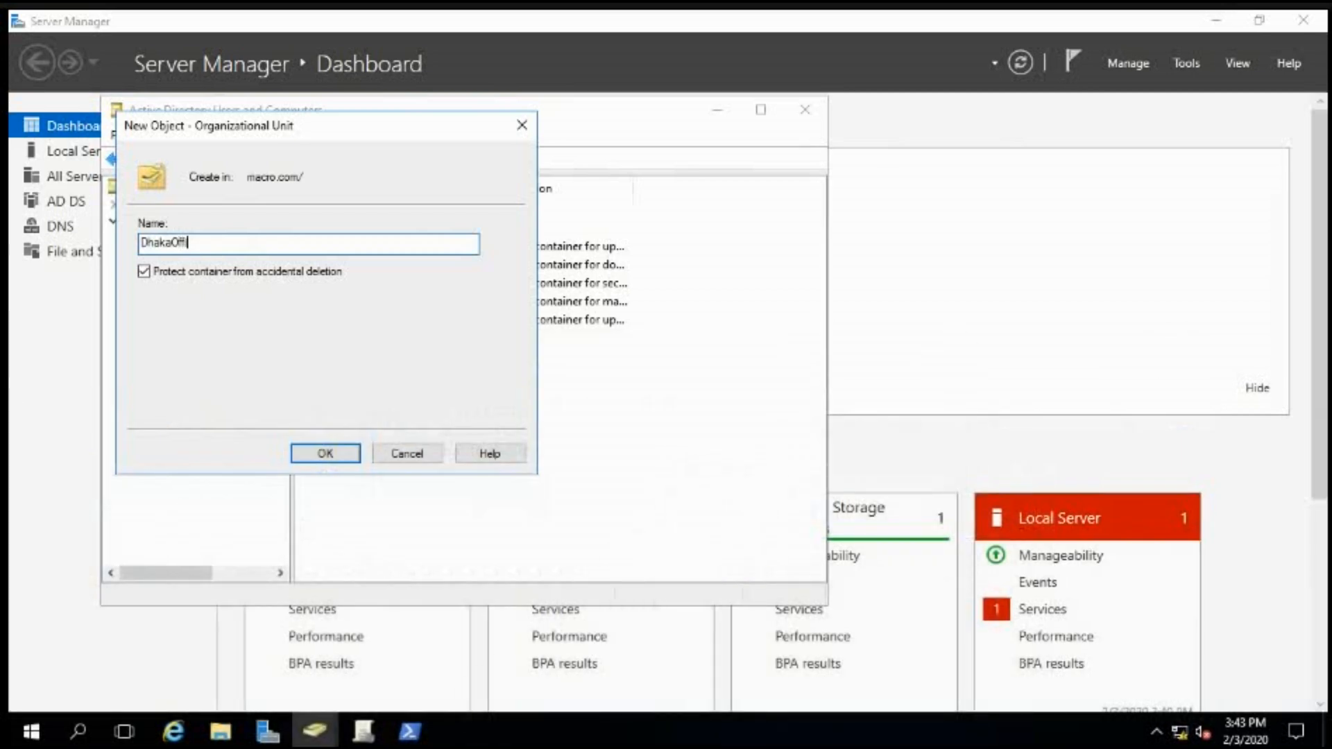
Finish the name as DhakaOffice and confirm the new organizational unit under macro.com.
text(ice)
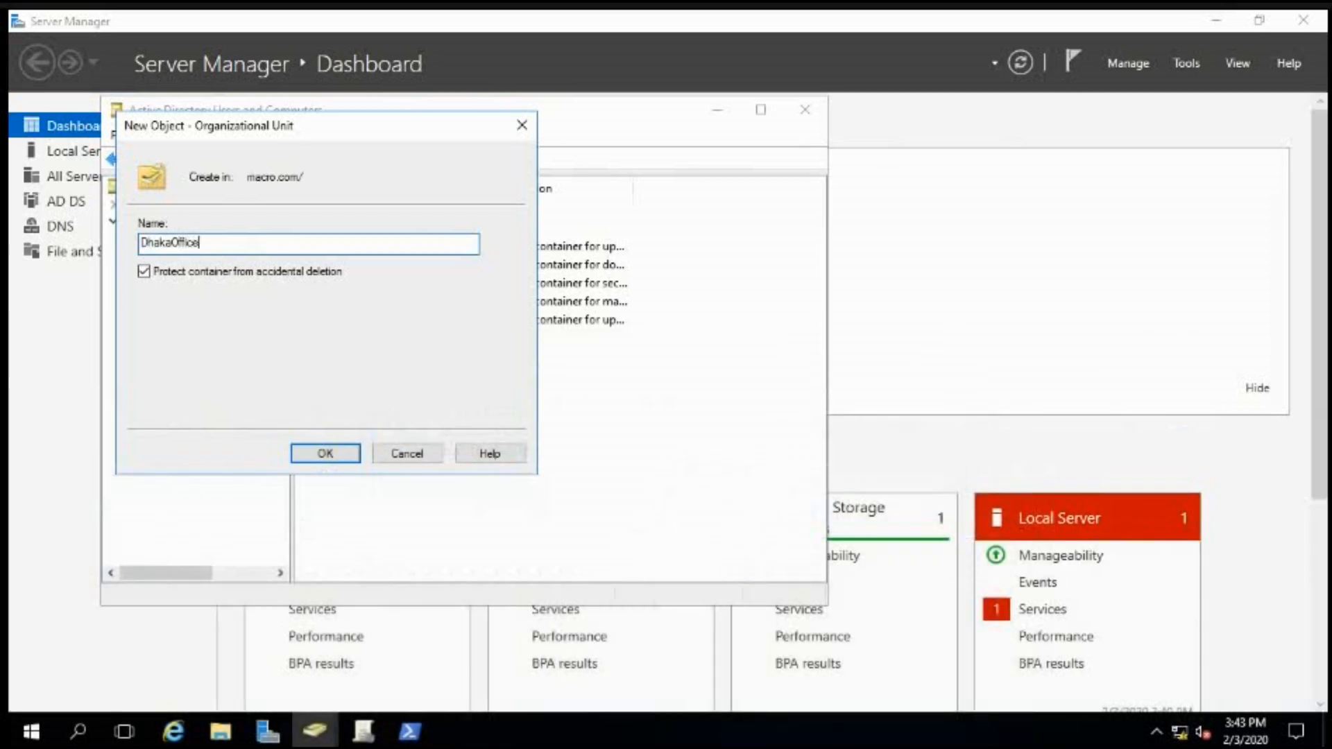
click(325, 452)
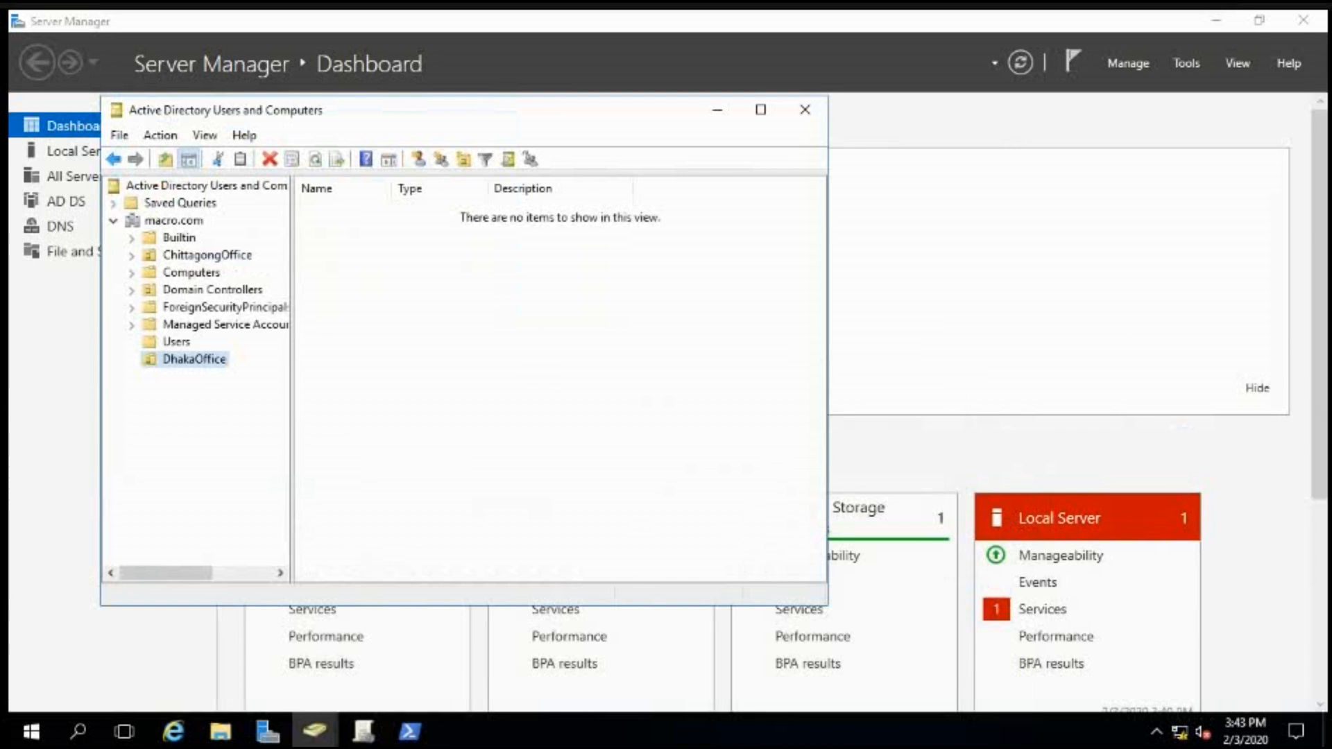
mouse_move(178, 406)
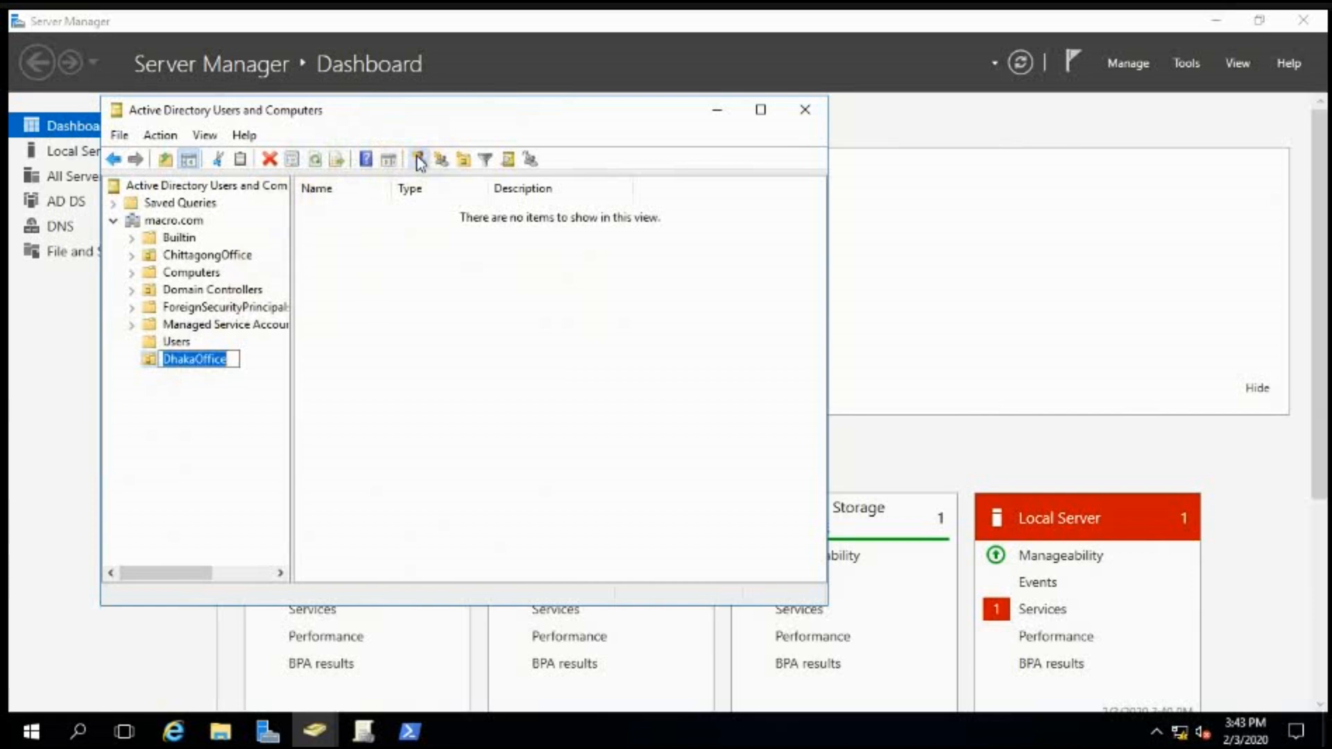
Start a new user in DhakaOffice with first name 'bond'.
click(418, 160)
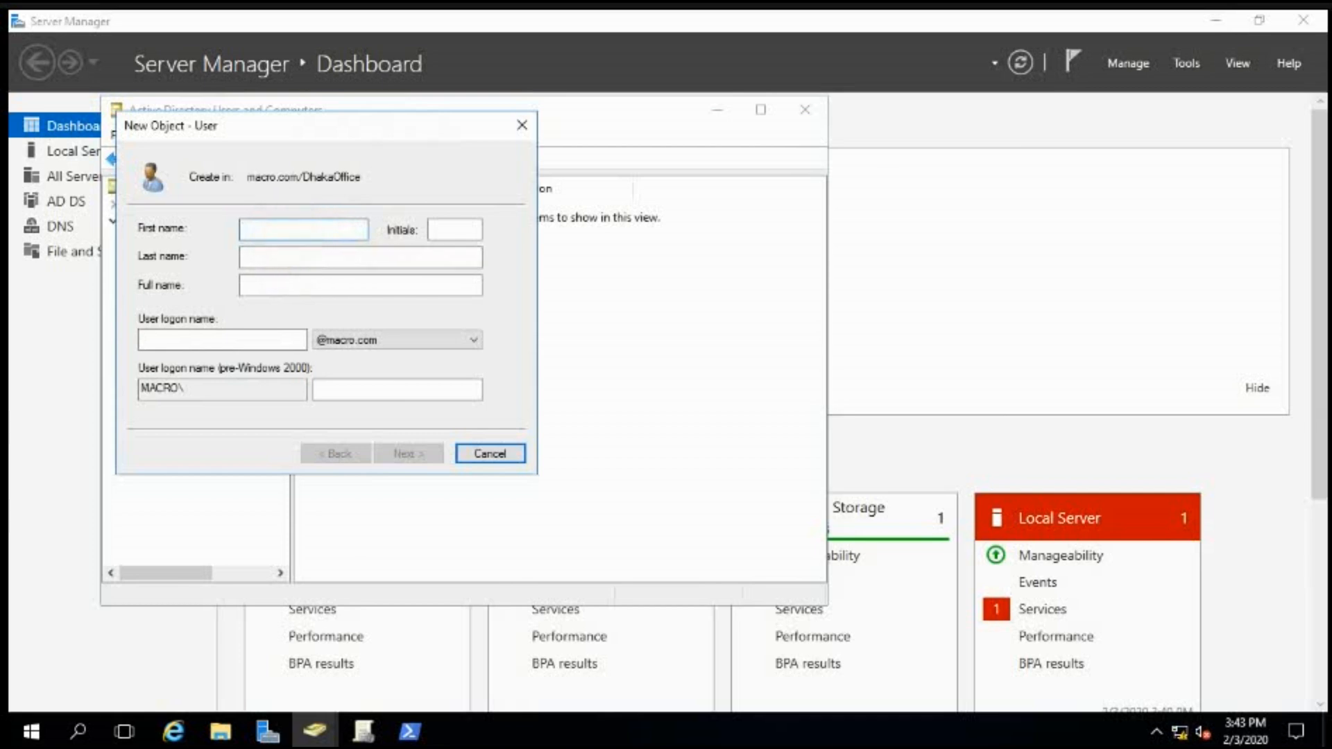
click(301, 229)
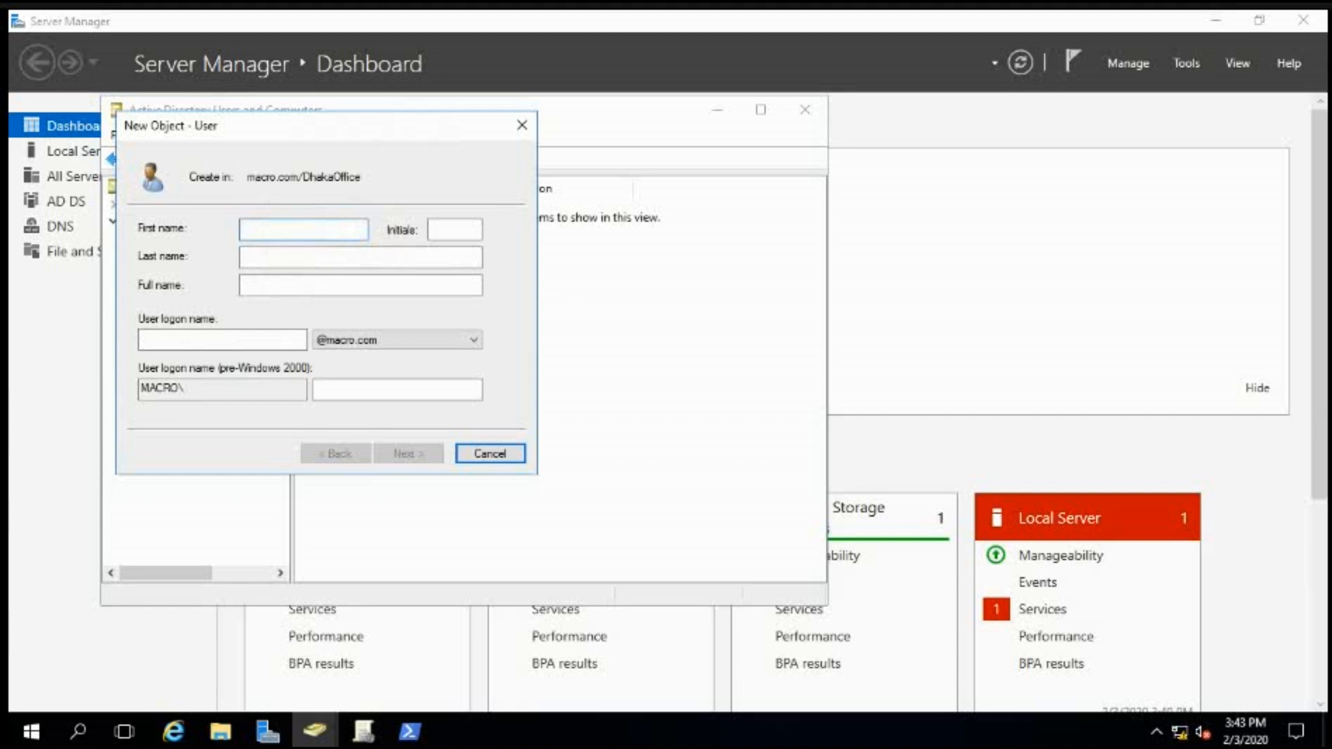
text(bo)
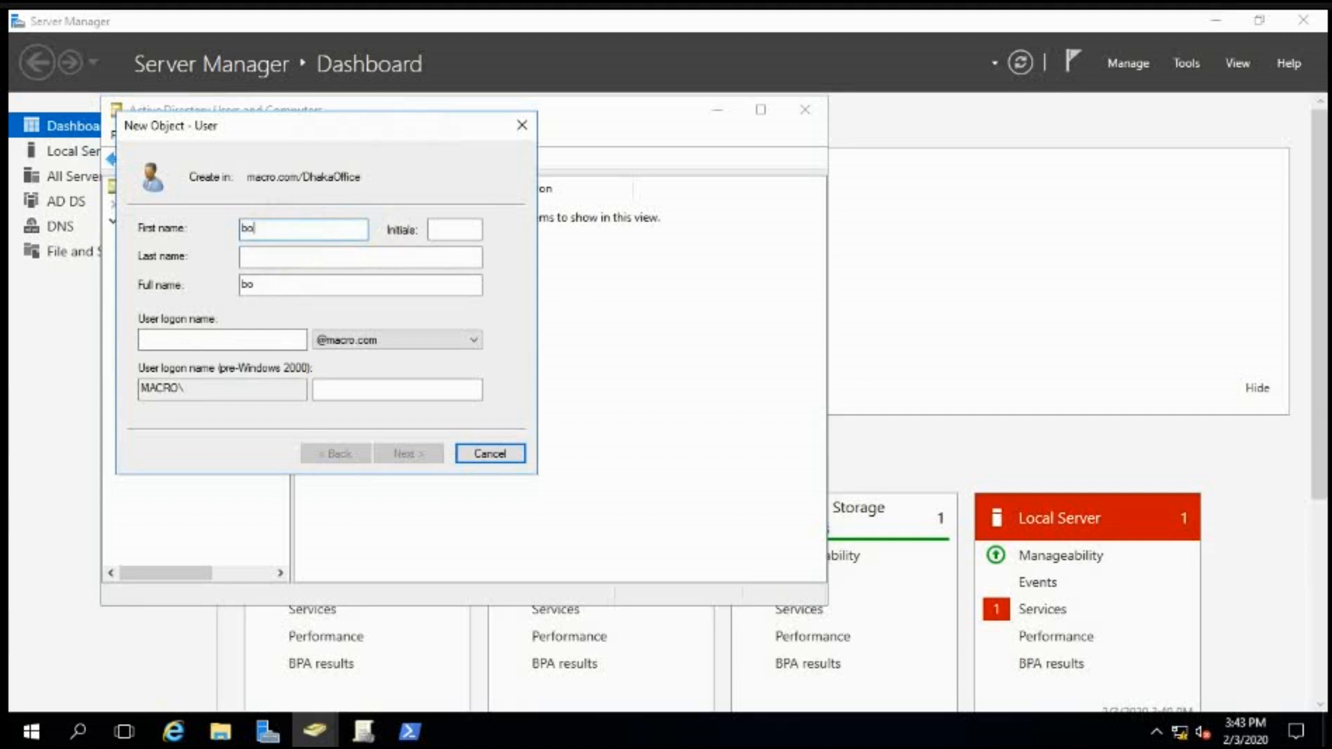
text(nd)
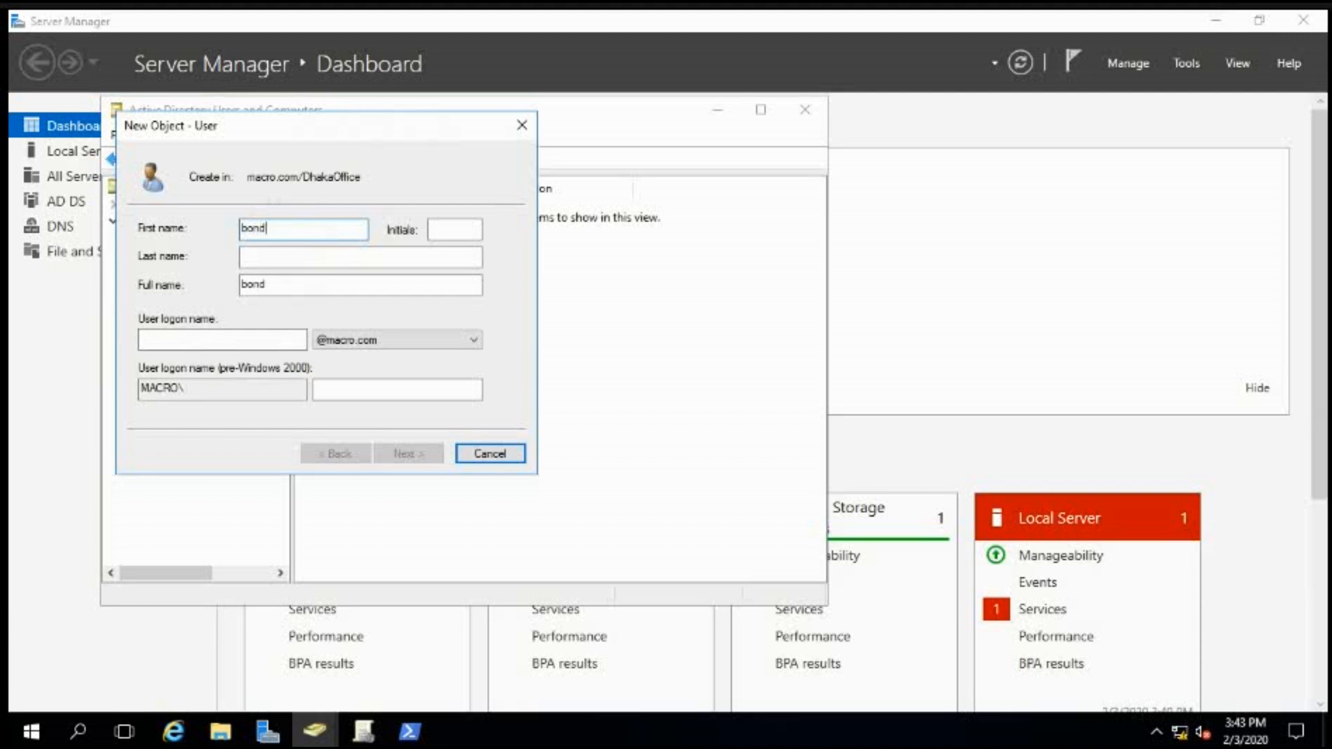
mouse_move(405, 288)
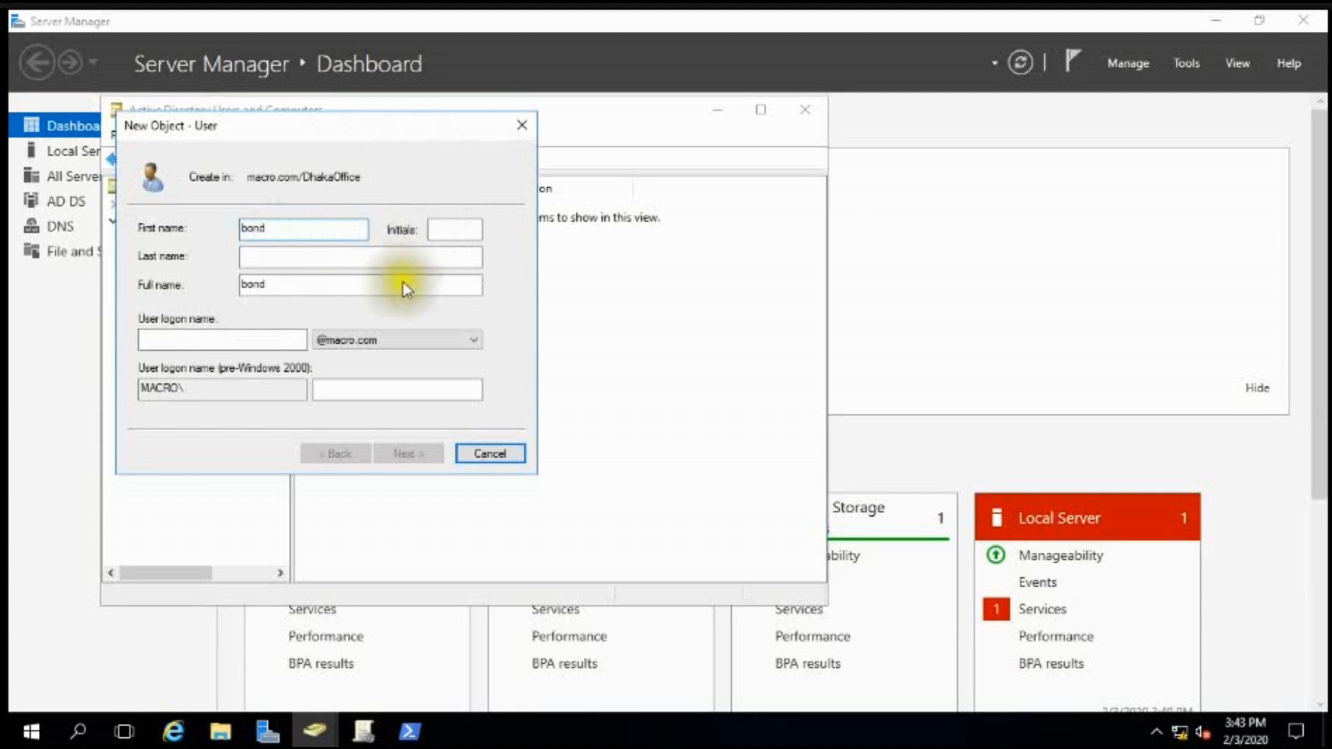
Enter 'bond' as the user logon name, correcting the mistyped letter.
click(220, 340)
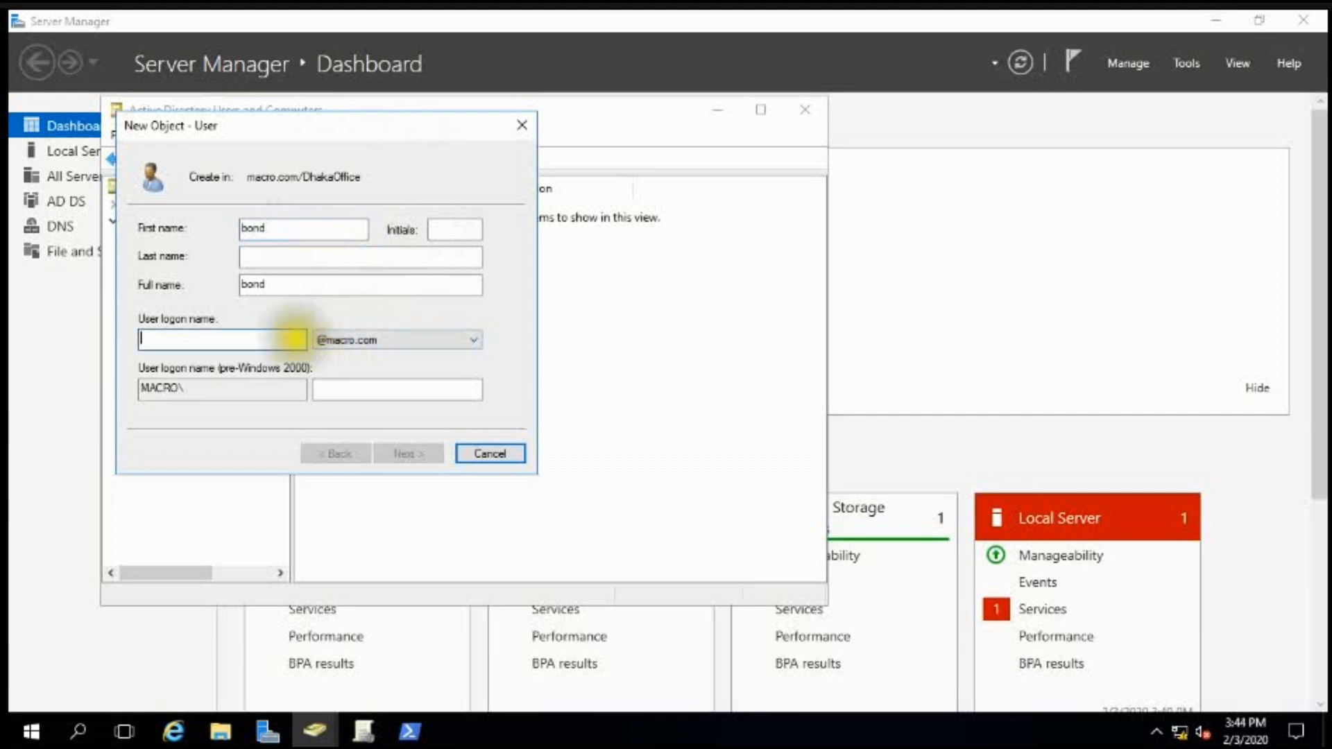
text(b)
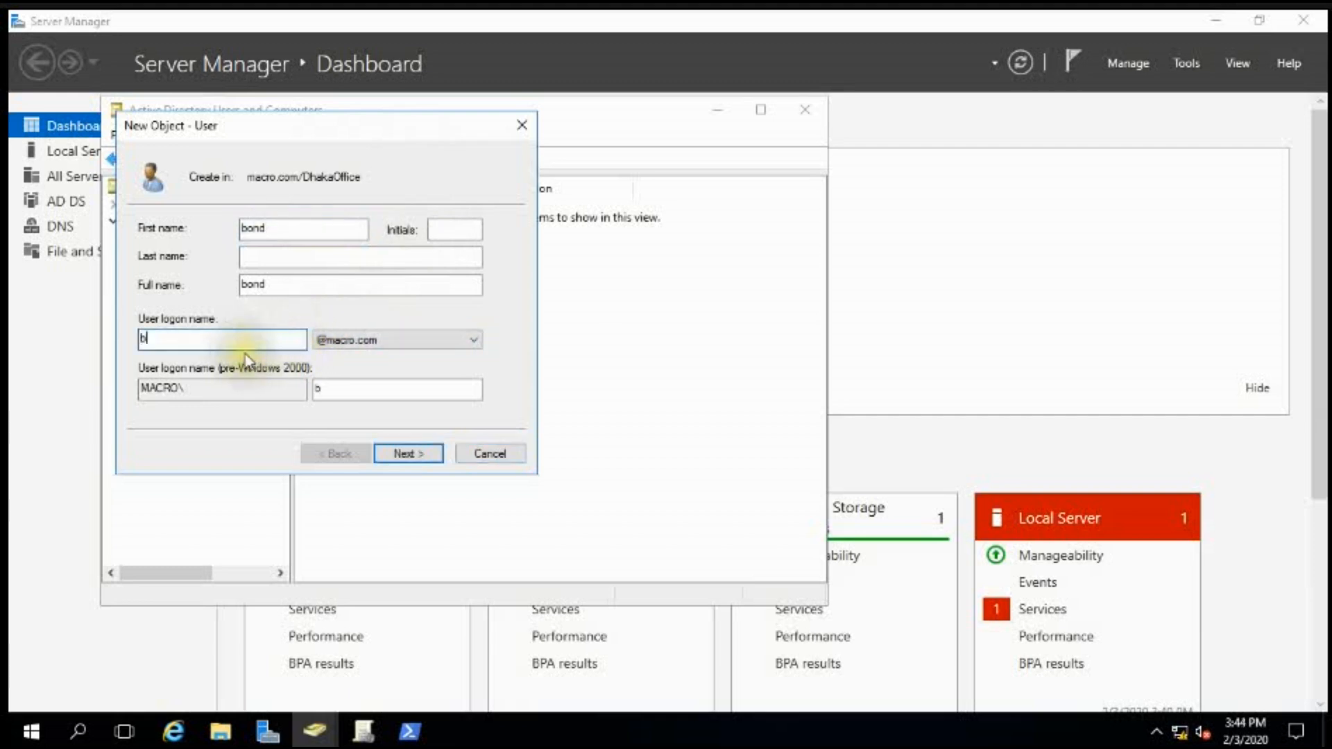
text(onf)
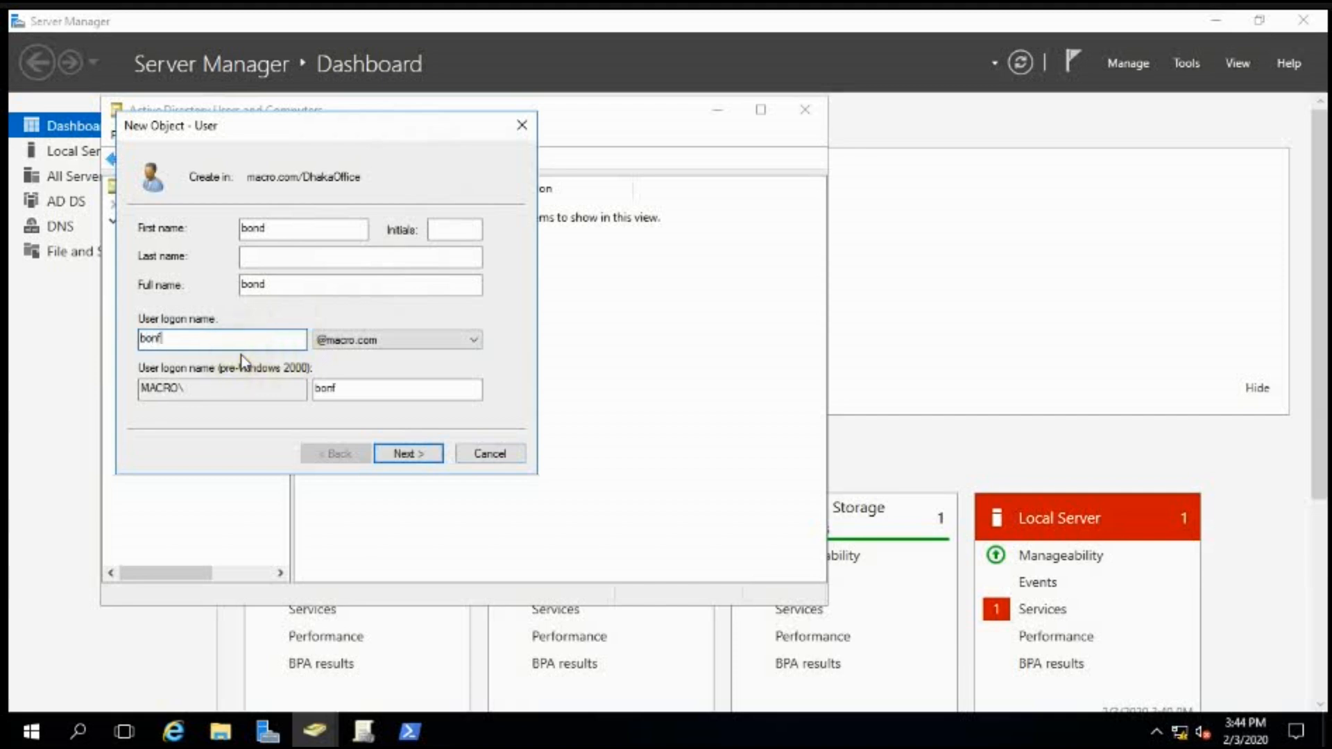
key(Backspace)
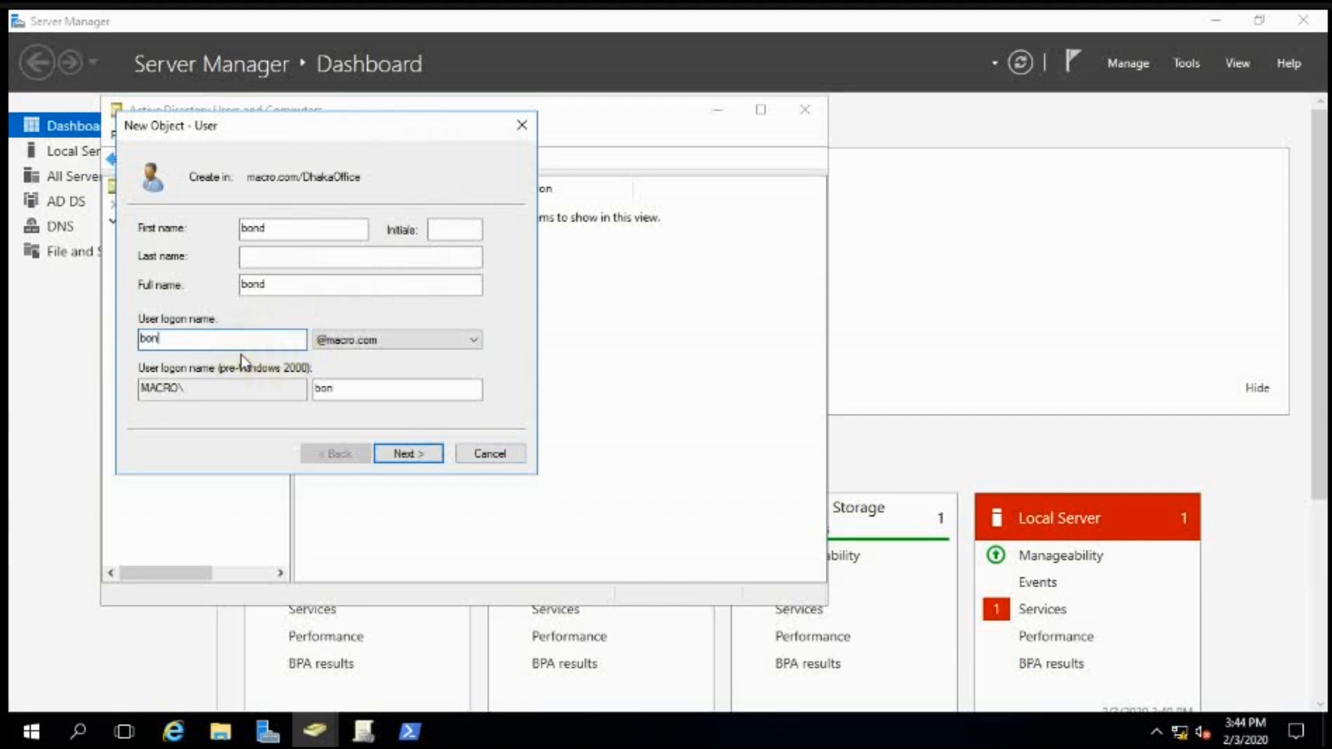
text(d)
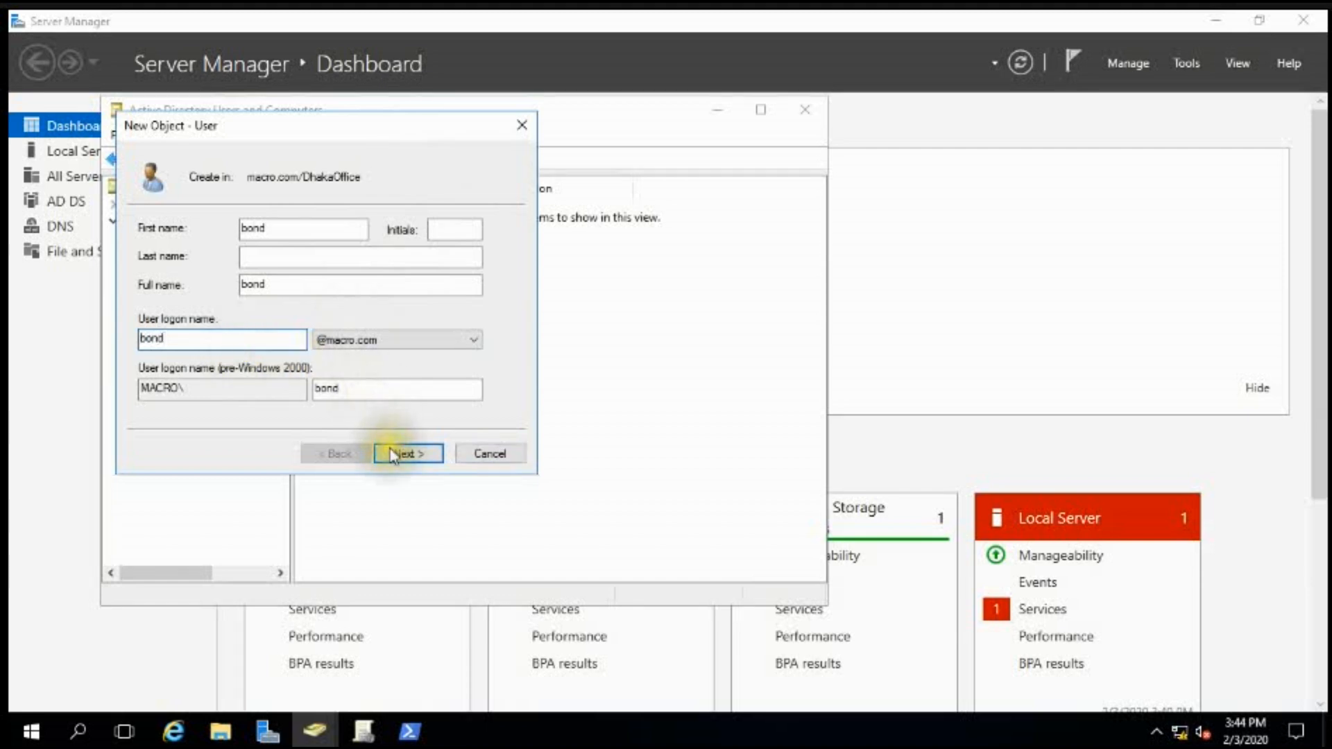
On the password page, disable forced change at logon; set cannot-change and never-expires.
click(408, 452)
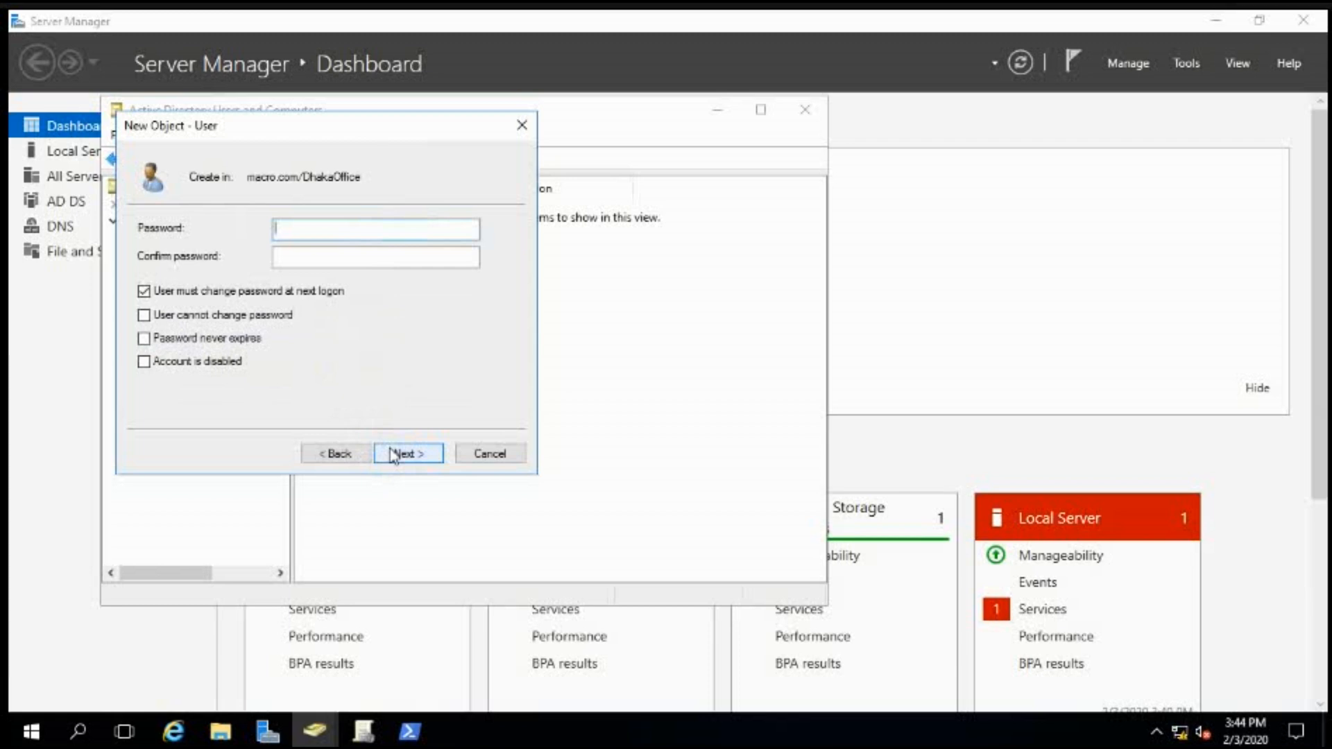
mouse_move(204, 328)
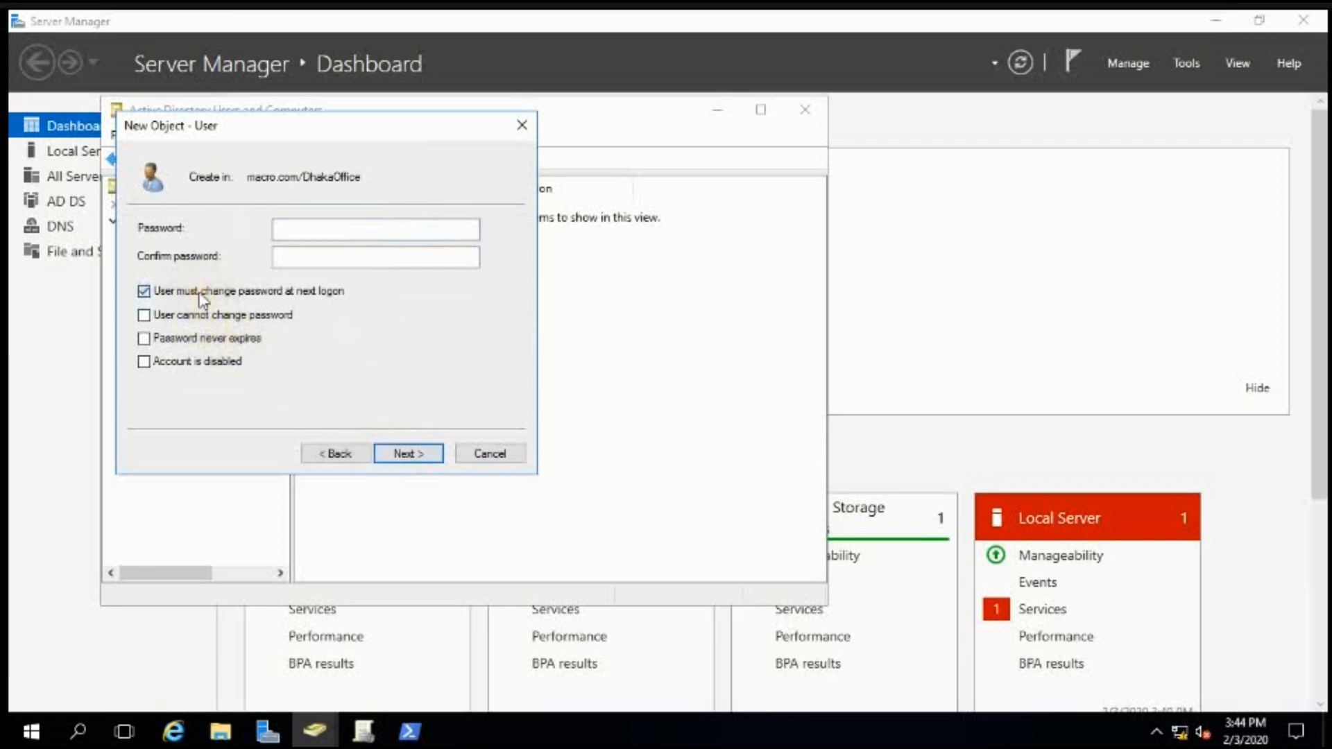
click(145, 290)
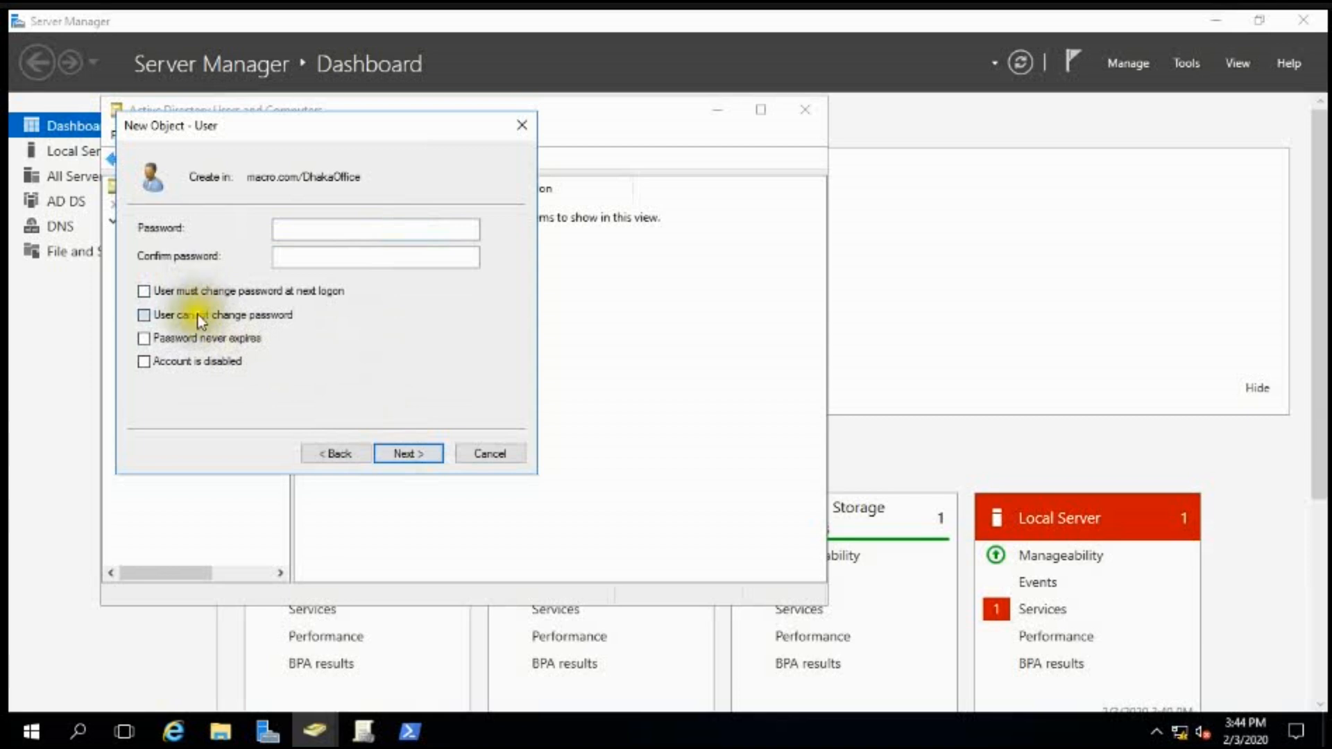
click(143, 315)
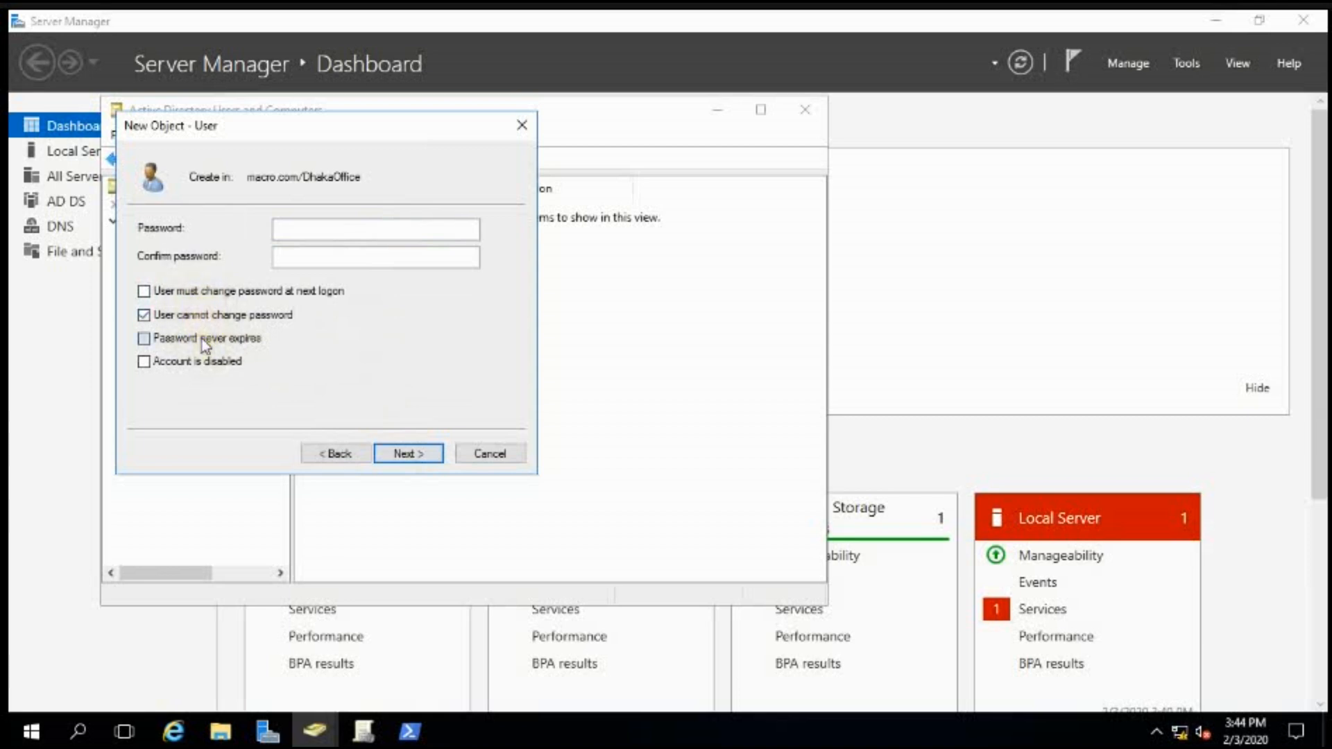
click(142, 338)
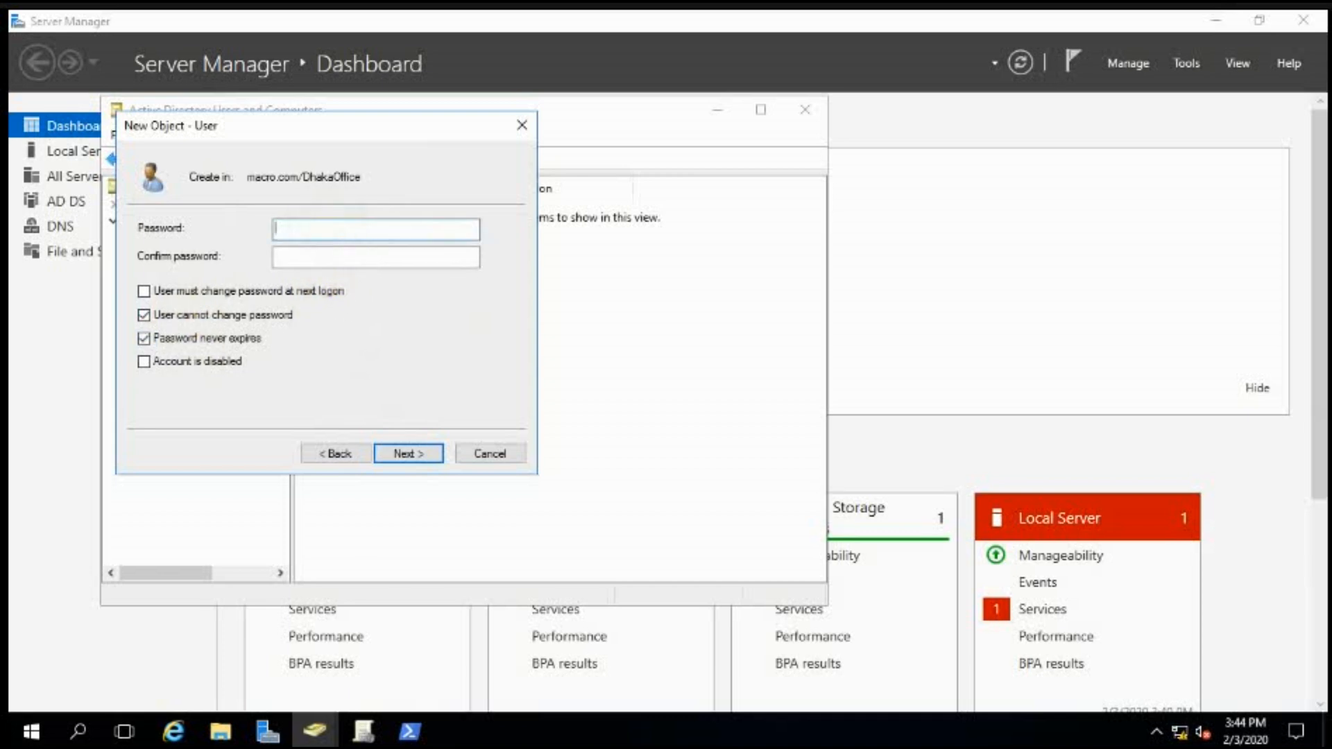
Enter and confirm the password for bond, then advance to the creation summary.
text(•)
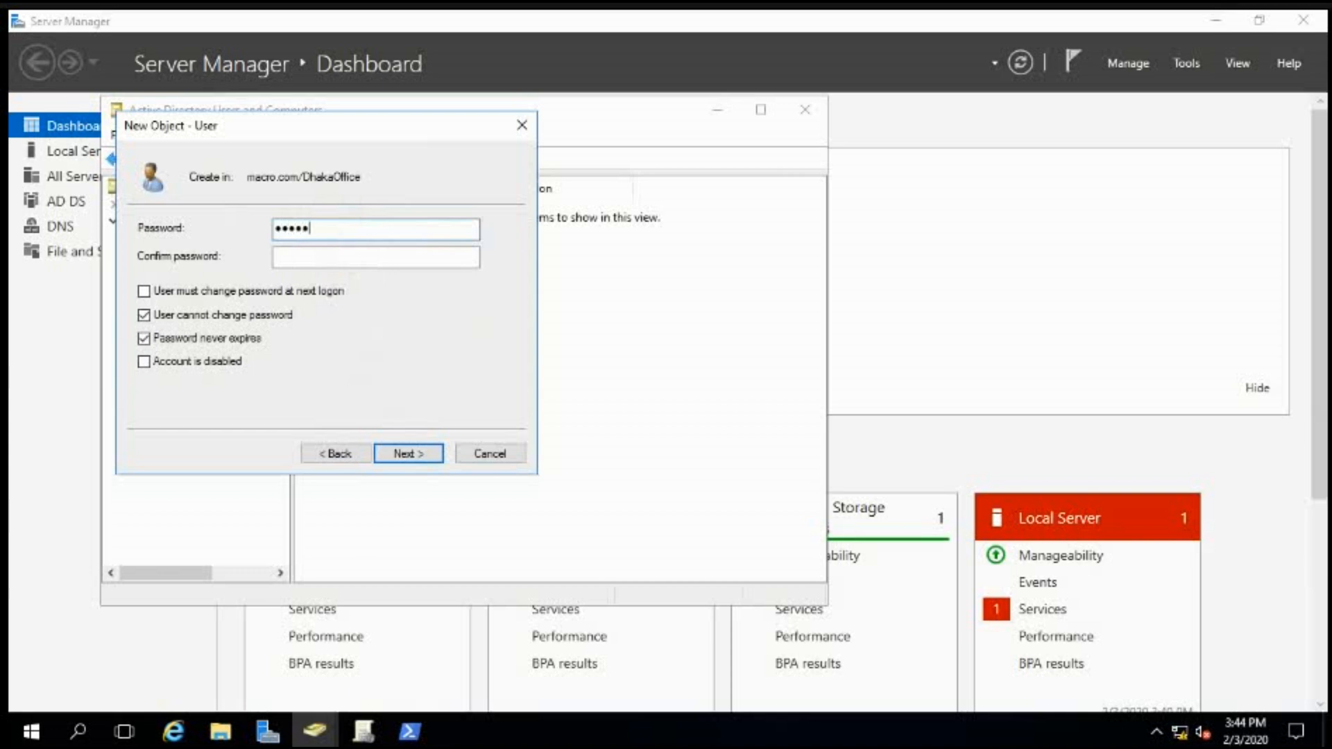
text(•)
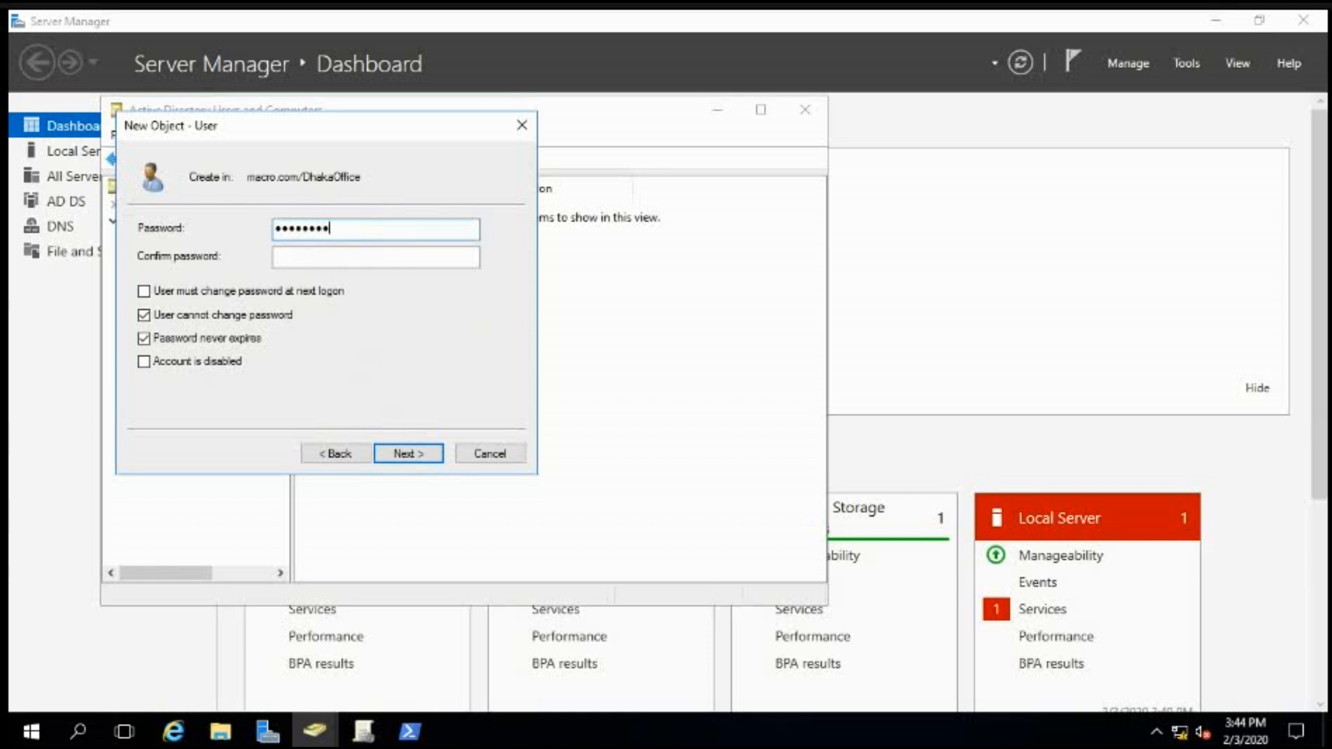
text(*)
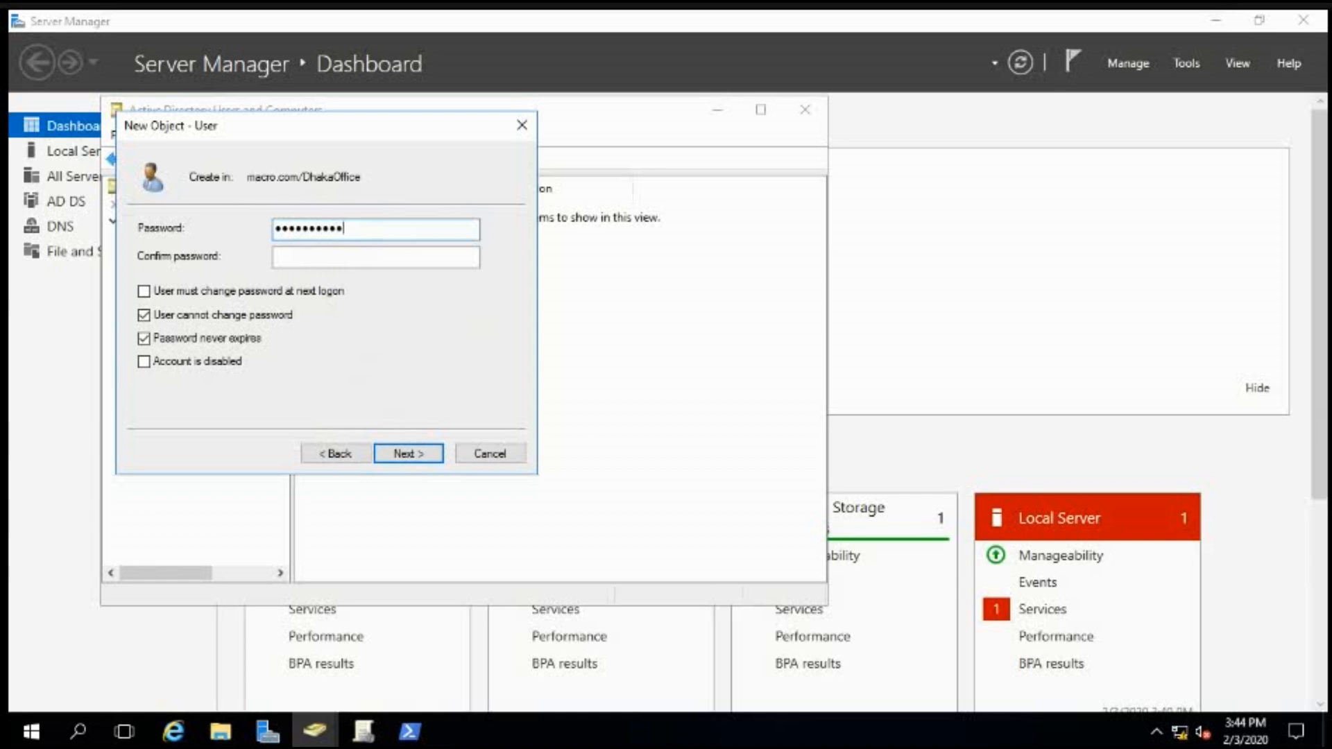
text(•)
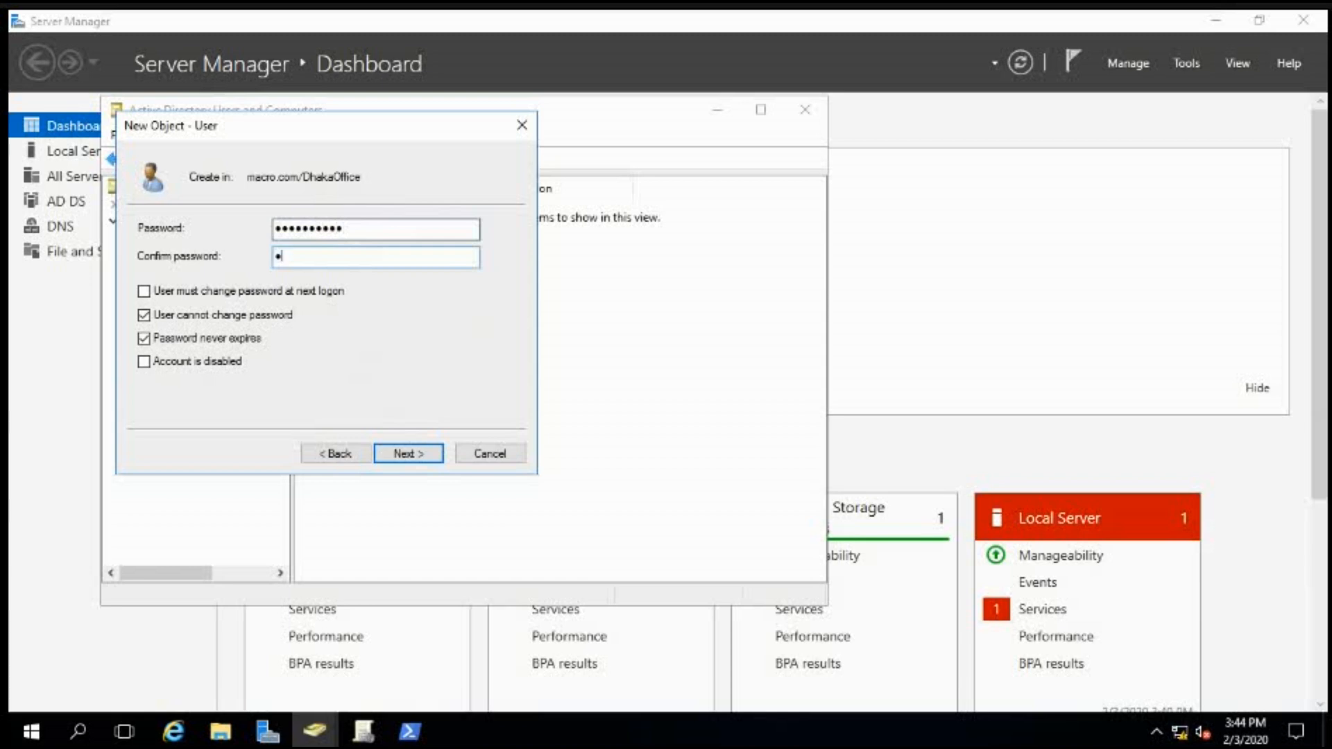
text(•••)
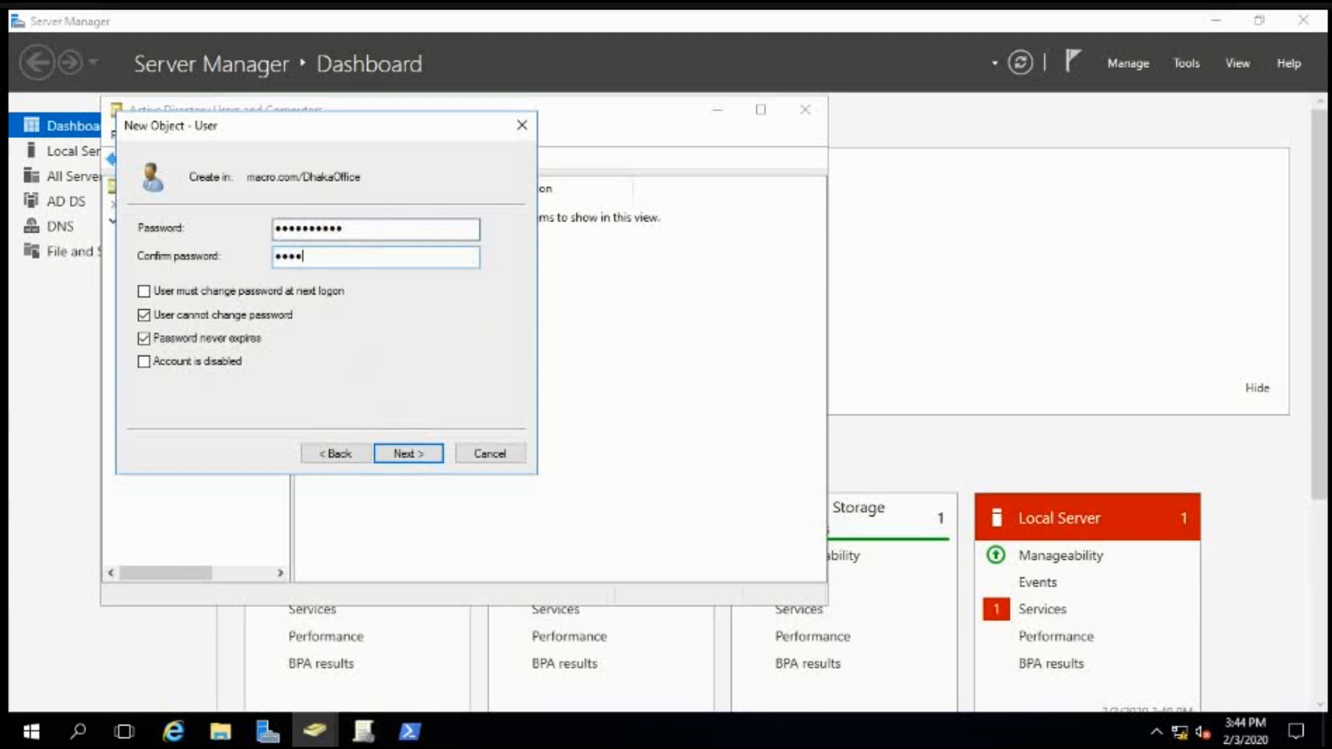
text(••)
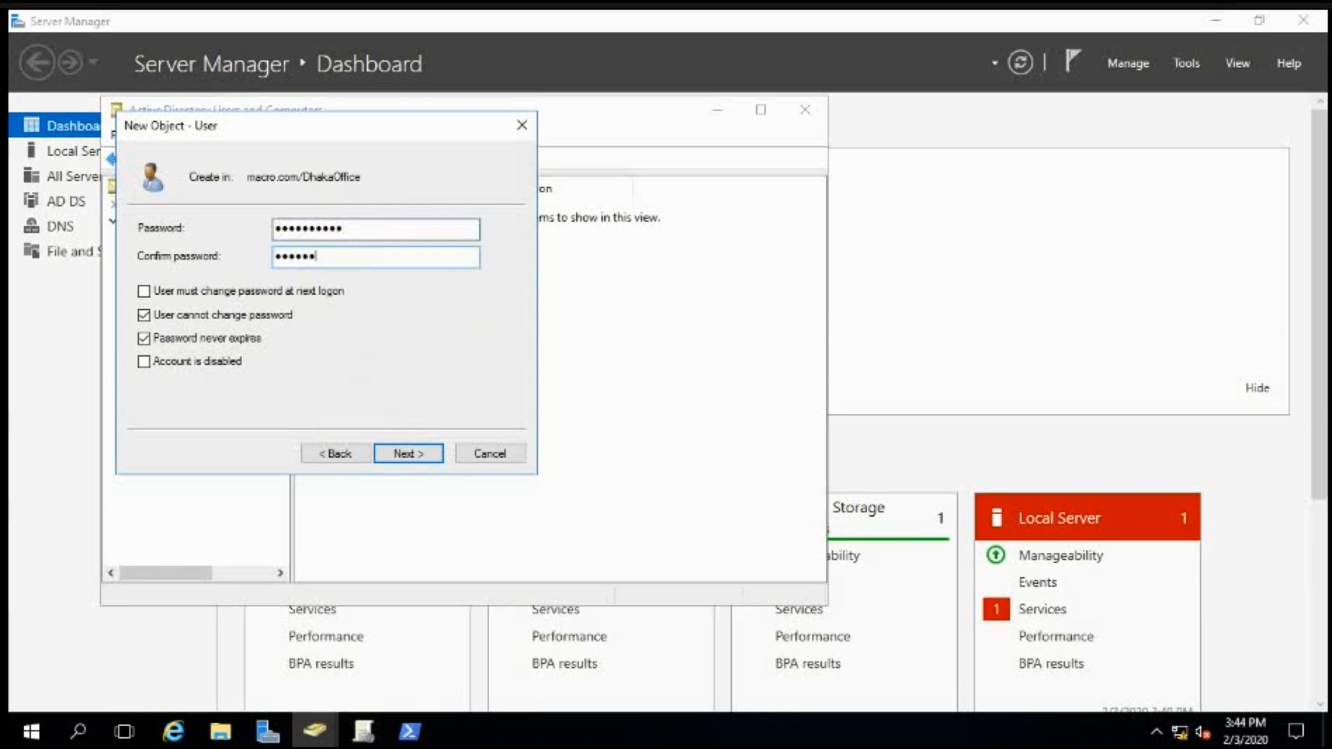
text(••)
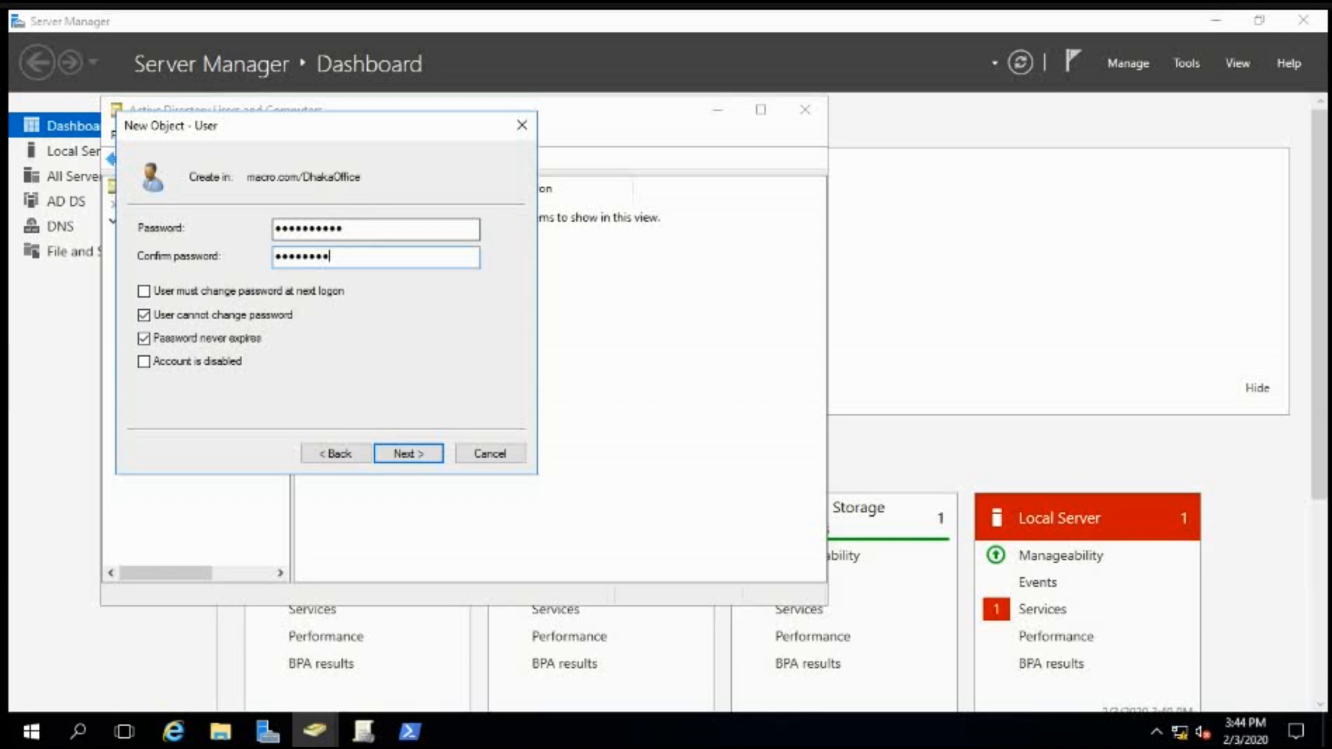
text(•)
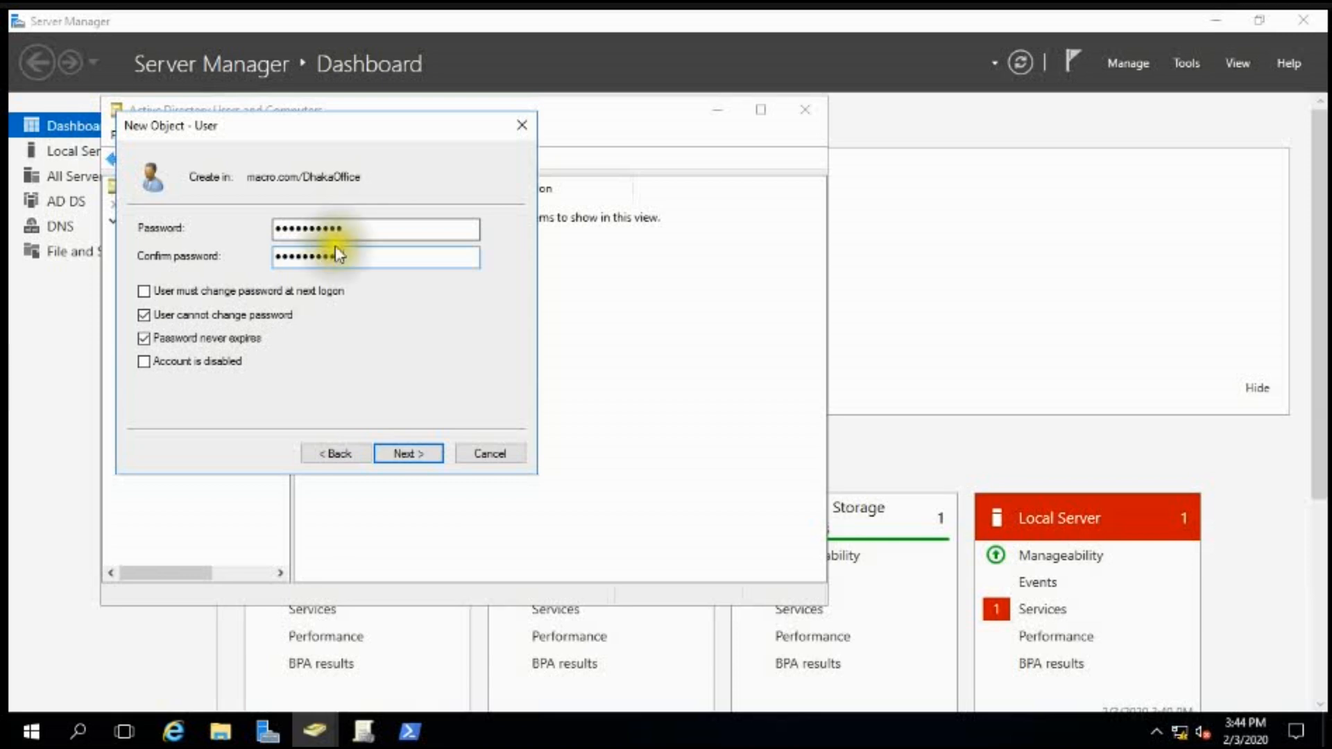
mouse_move(407, 452)
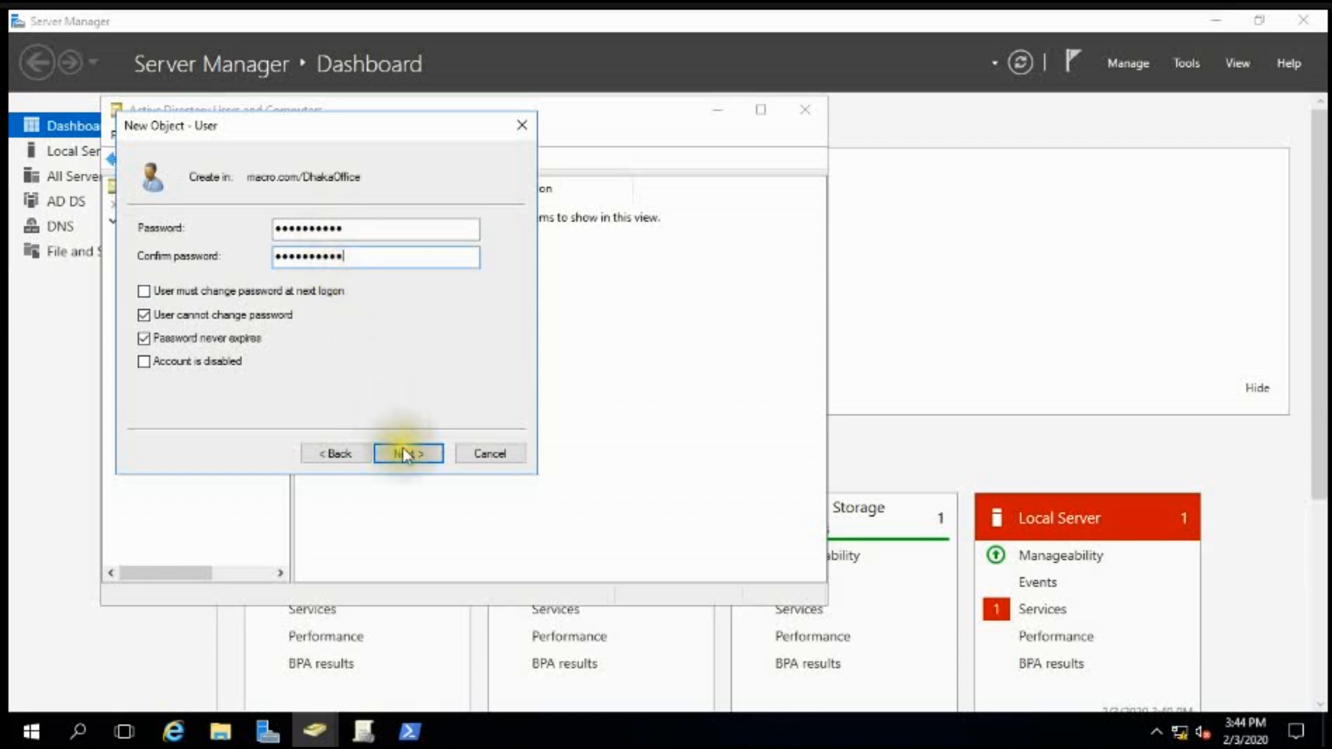
click(408, 452)
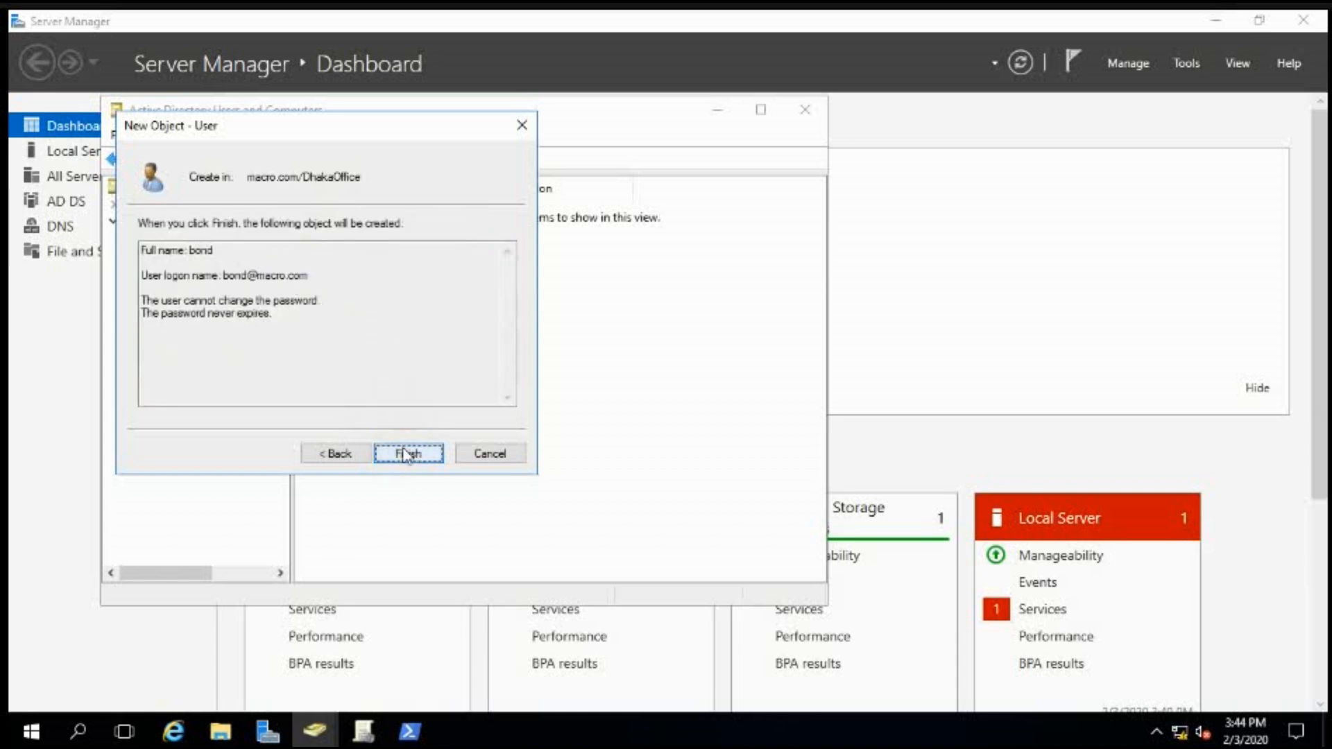